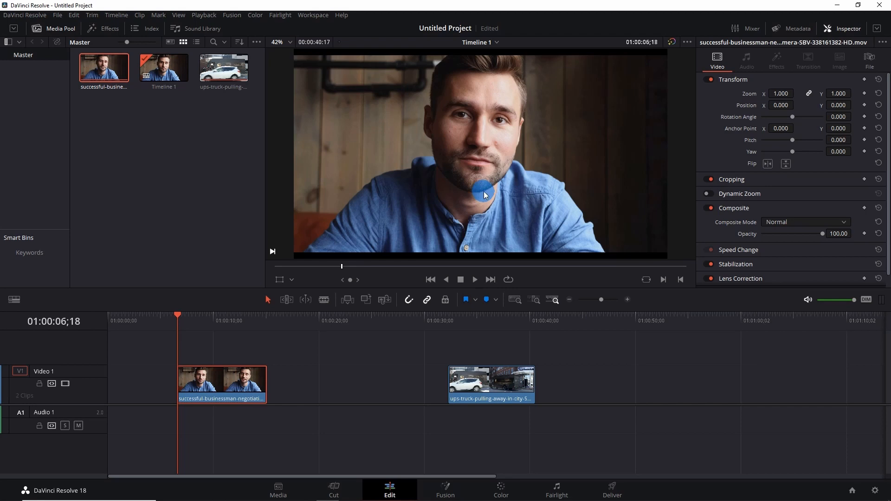
{"action": "mouse_move", "coordinate": [519, 175]}
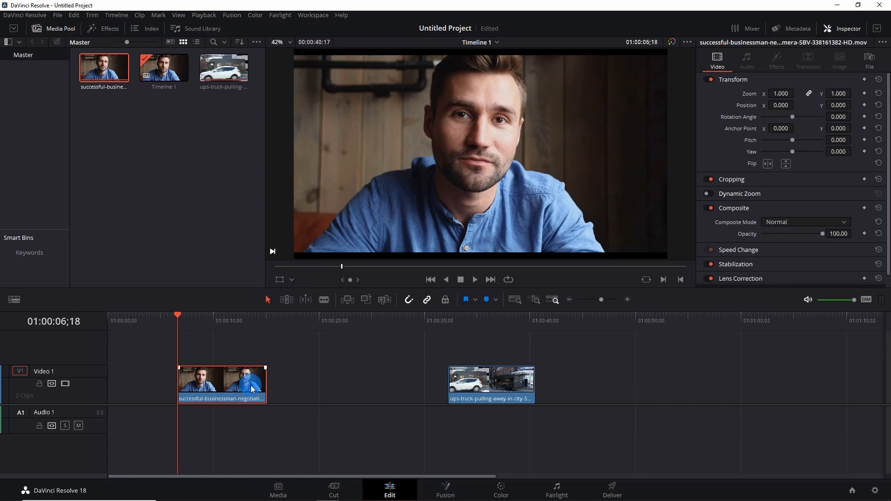
Select the businessman clip on the timeline and move to the Color page
{"action": "left_click", "coordinate": [499, 490]}
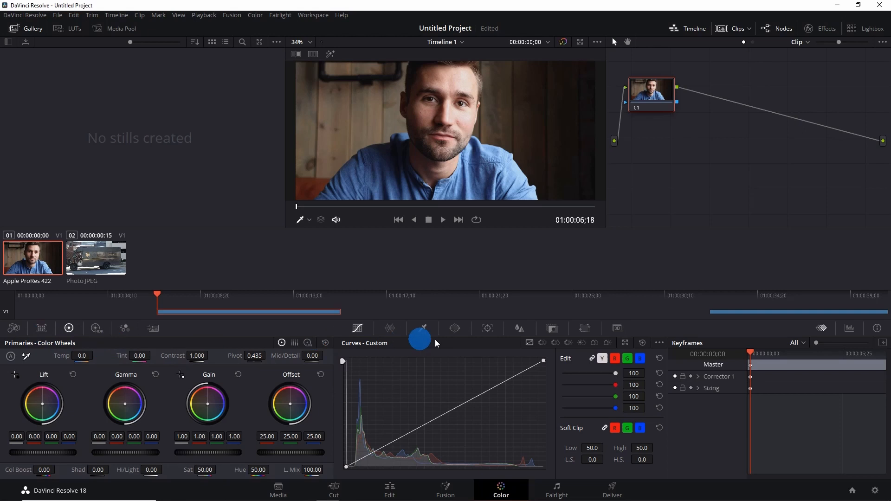
Draw a polygon window around the man's face and adjust a point along his jaw
{"action": "left_click", "coordinate": [450, 329]}
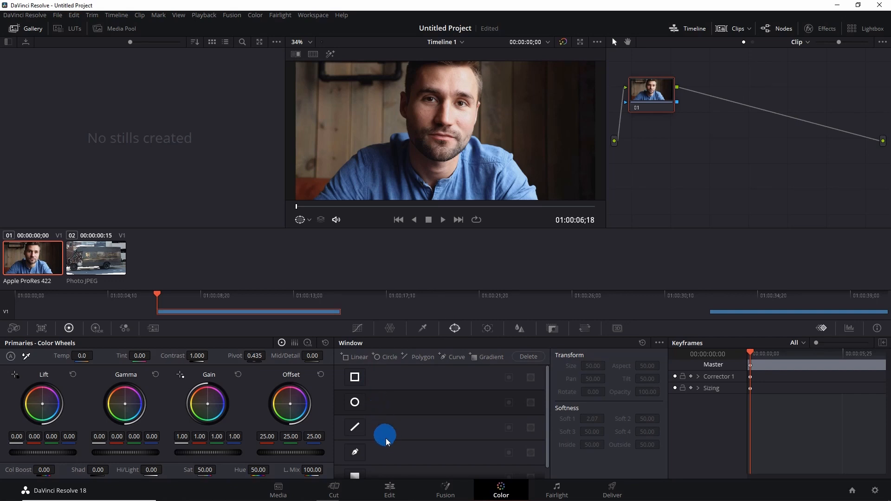
{"action": "mouse_move", "coordinate": [354, 452]}
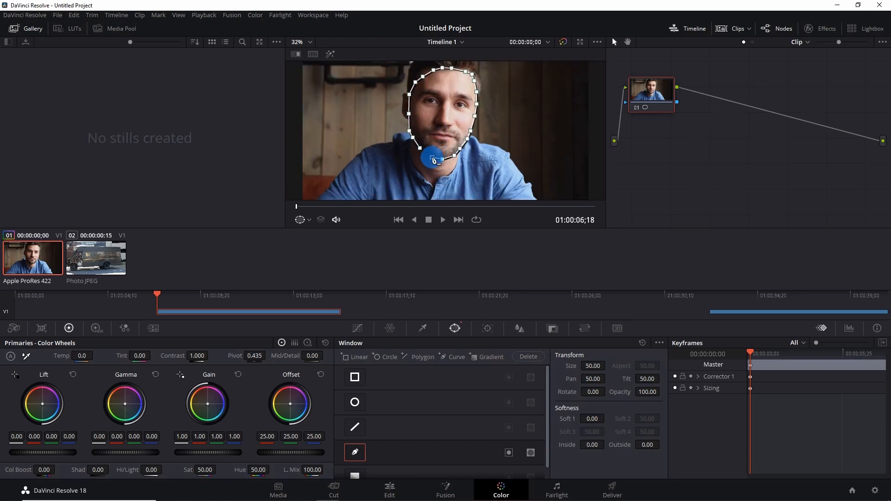
{"action": "left_click_drag", "start_coordinate": [433, 158], "coordinate": [409, 156]}
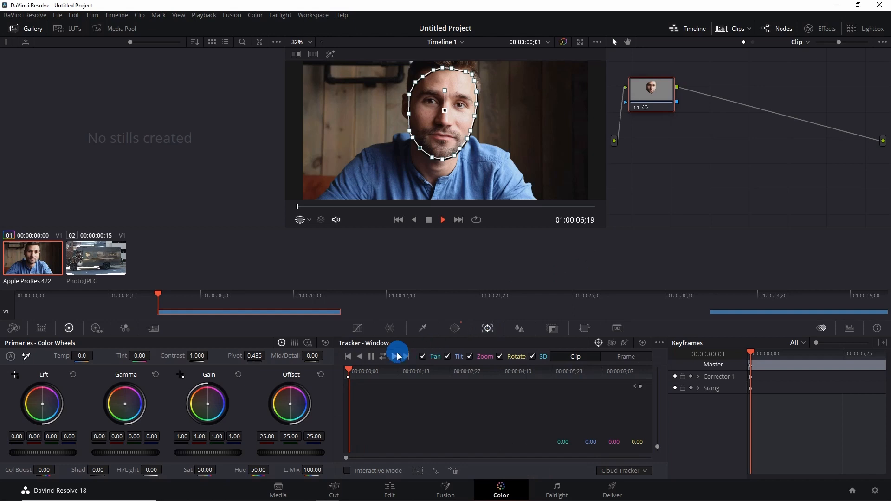
Track the face mask forward through the clip and raise the blur radius to obscure the face
{"action": "left_click", "coordinate": [395, 356]}
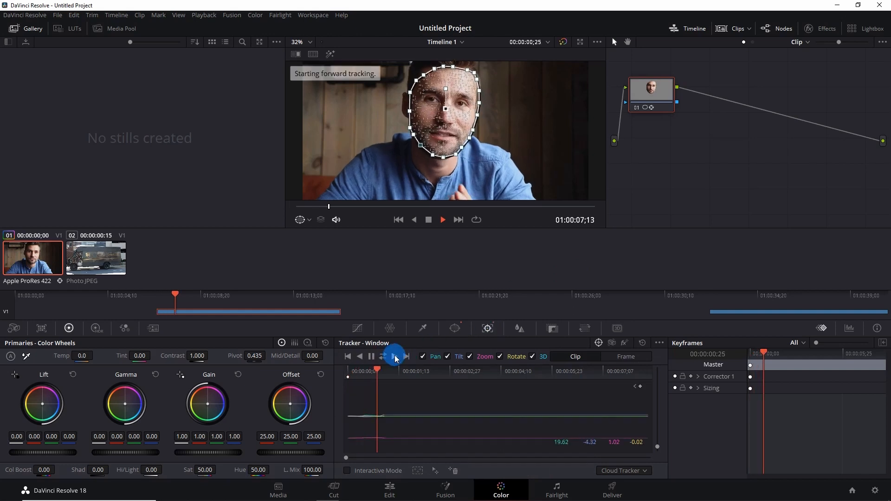
{"action": "left_click", "coordinate": [394, 356]}
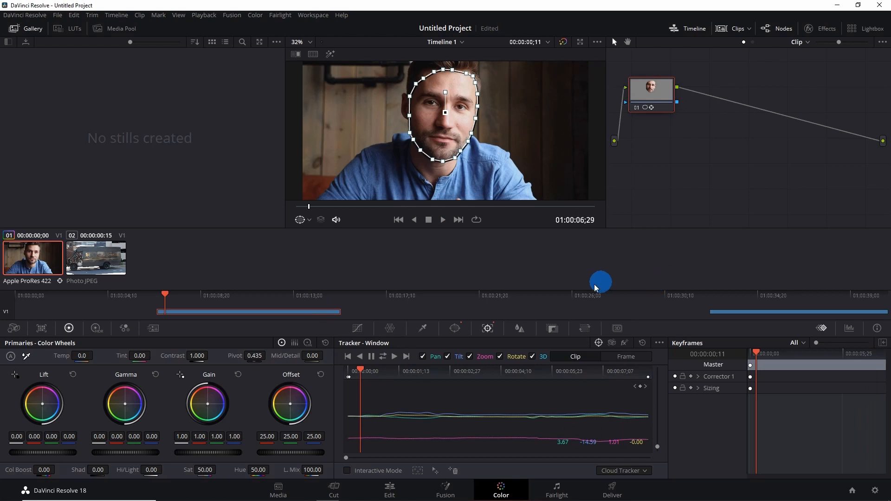
{"action": "left_click", "coordinate": [518, 328]}
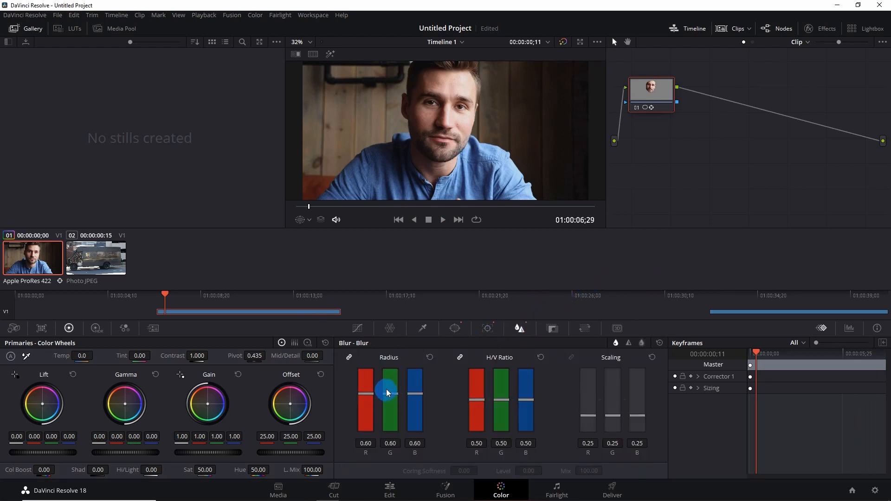
{"action": "left_click_drag", "start_coordinate": [390, 395], "coordinate": [389, 370]}
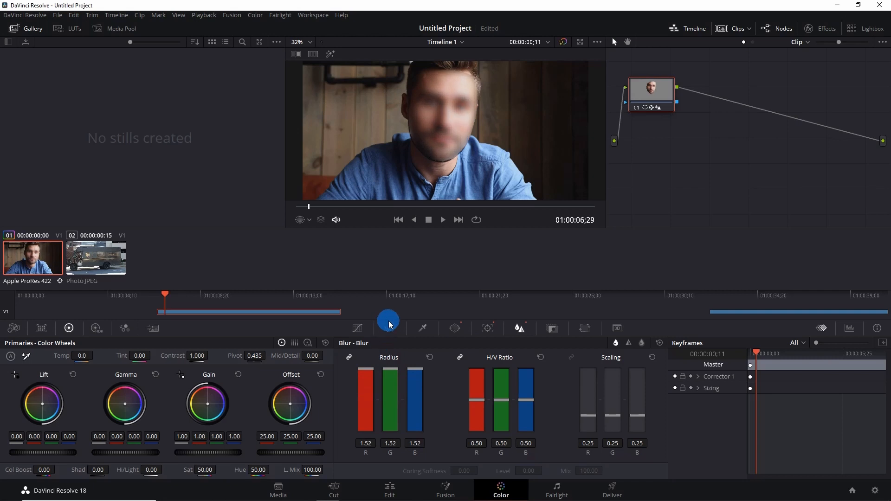
{"action": "left_click", "coordinate": [388, 490]}
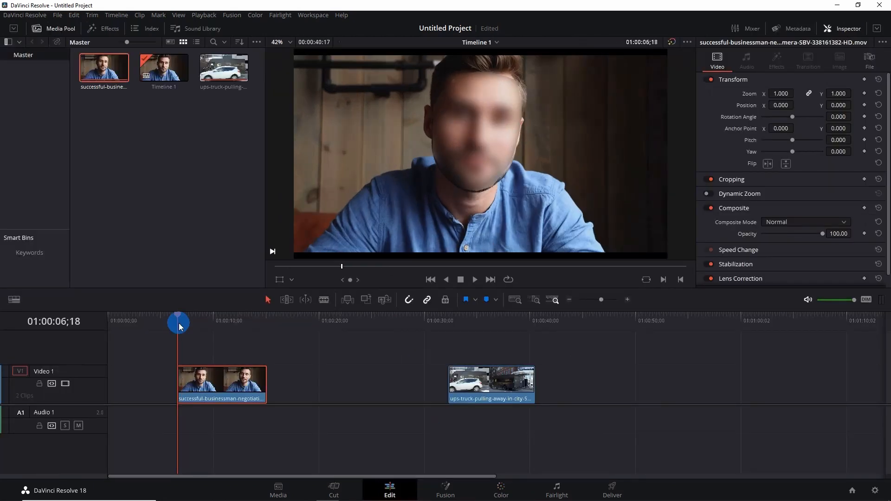
Play the clip to check the blurred face, then stop playback
{"action": "left_click", "coordinate": [474, 279]}
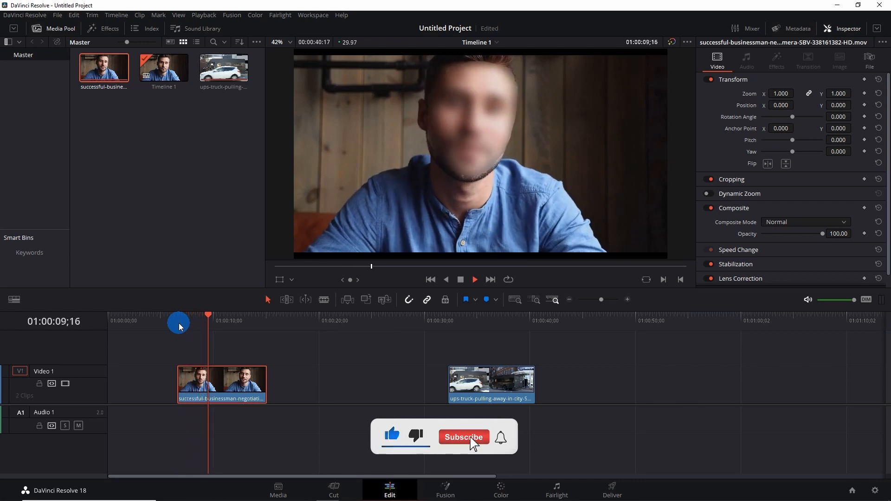
{"action": "left_click", "coordinate": [463, 436]}
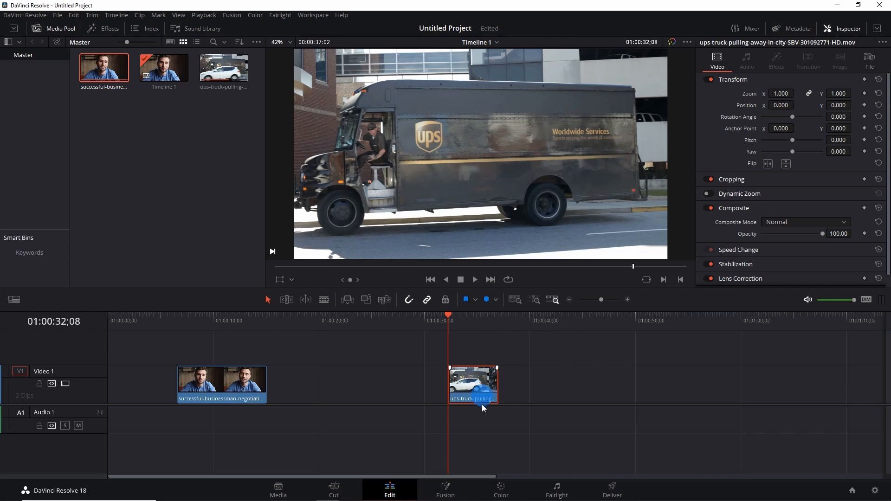
Add a rectangular window on the truck clip and shrink it around the UPS logo
{"action": "left_click", "coordinate": [499, 490]}
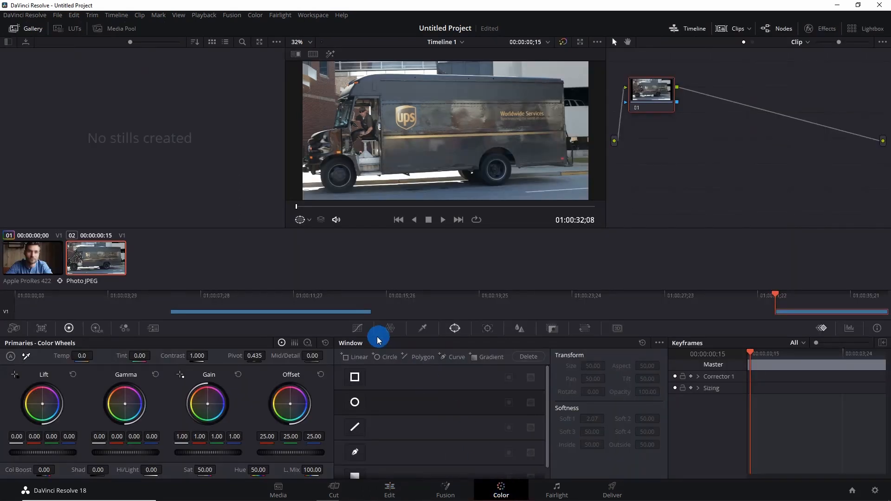
{"action": "left_click", "coordinate": [354, 377]}
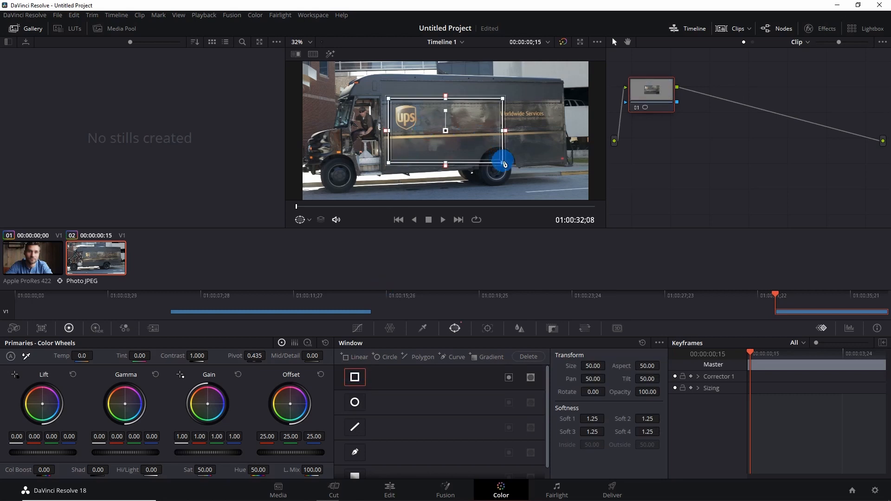
{"action": "left_click_drag", "start_coordinate": [503, 164], "coordinate": [389, 142]}
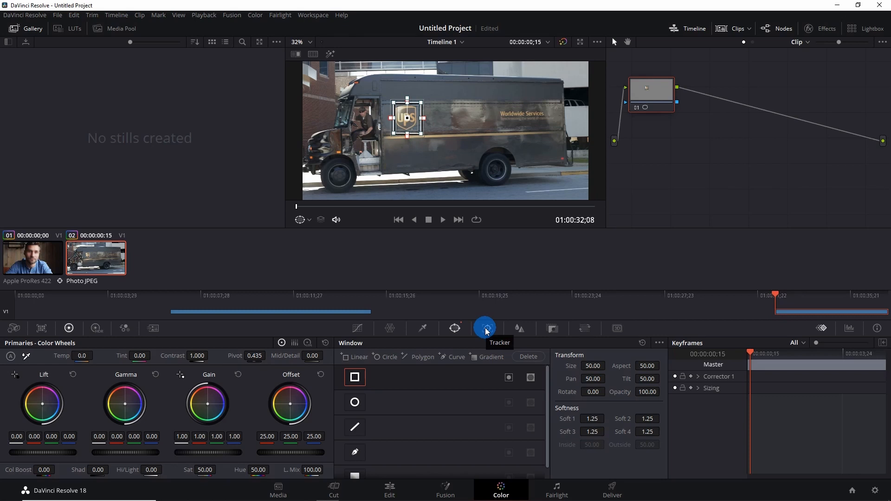
{"action": "left_click", "coordinate": [484, 328]}
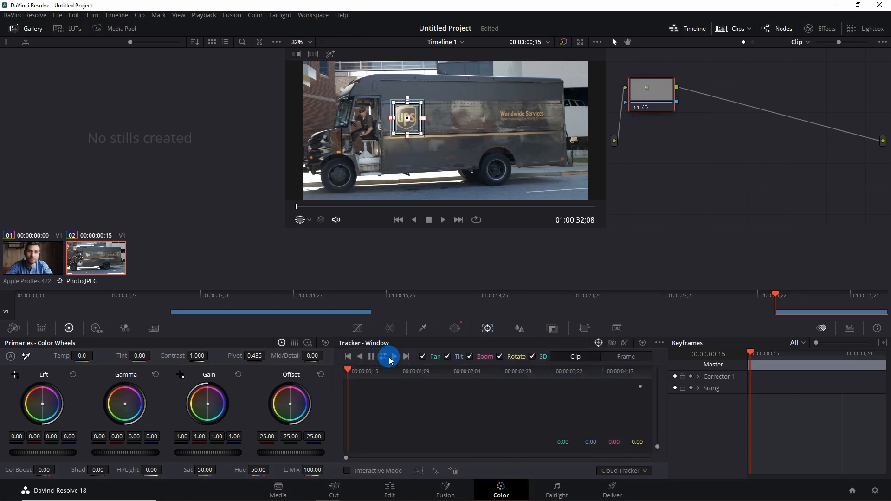
Track the logo mask forward through the truck clip and blur the masked area
{"action": "left_click", "coordinate": [393, 356]}
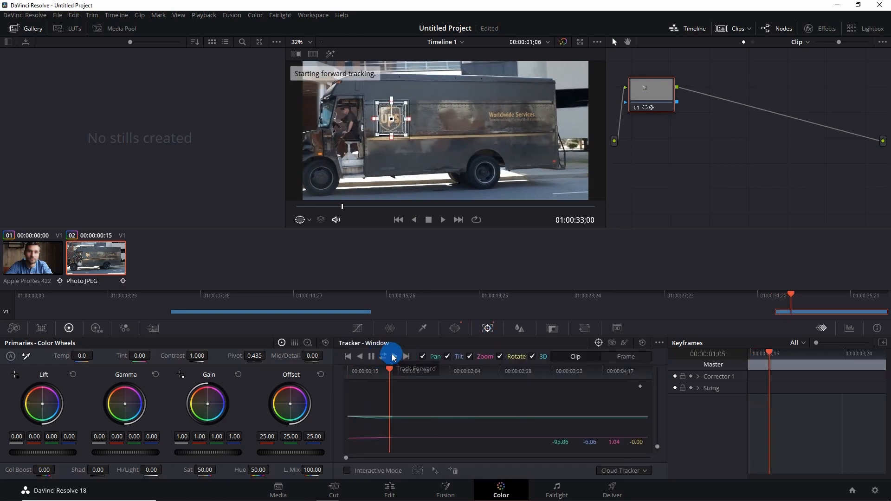
{"action": "left_click", "coordinate": [406, 356]}
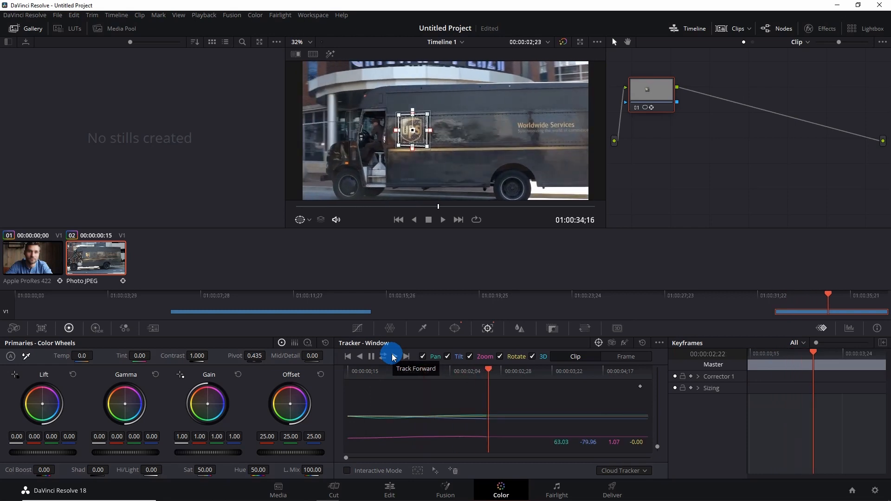
{"action": "left_click", "coordinate": [406, 356]}
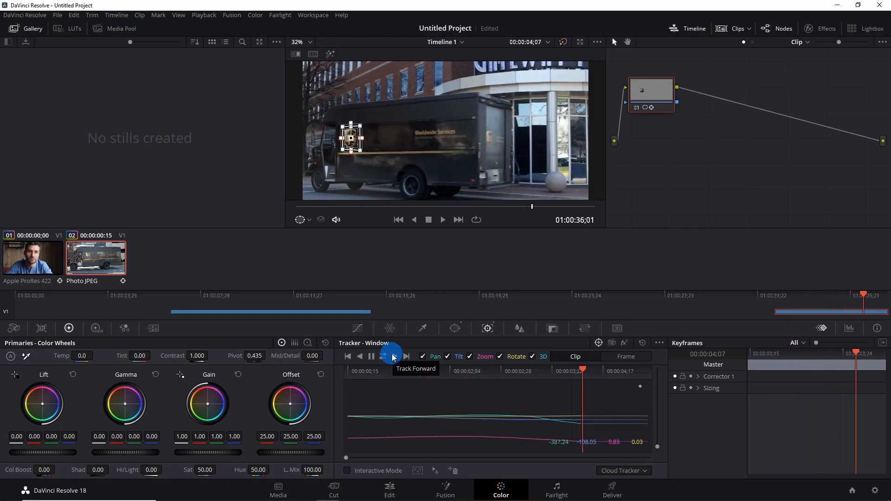
{"action": "left_click", "coordinate": [395, 356]}
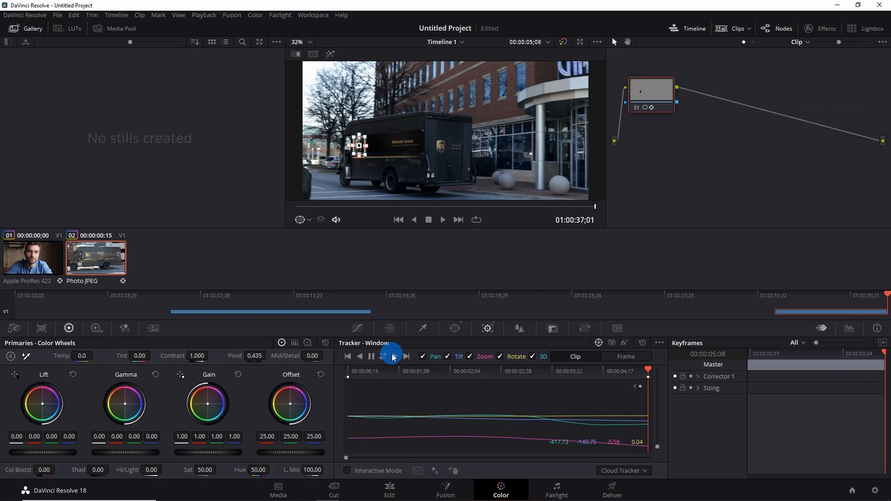
{"action": "left_click", "coordinate": [517, 328]}
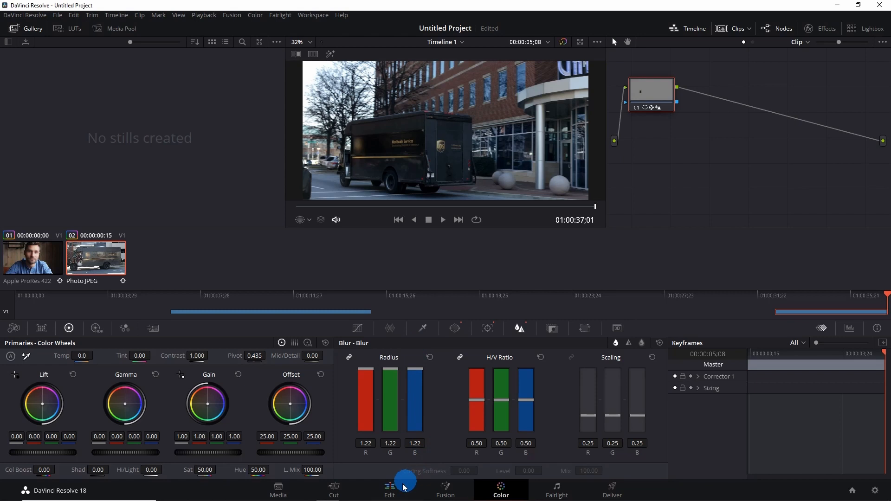
Play the truck clip on the edit timeline to check the logo blur
{"action": "left_click", "coordinate": [390, 490]}
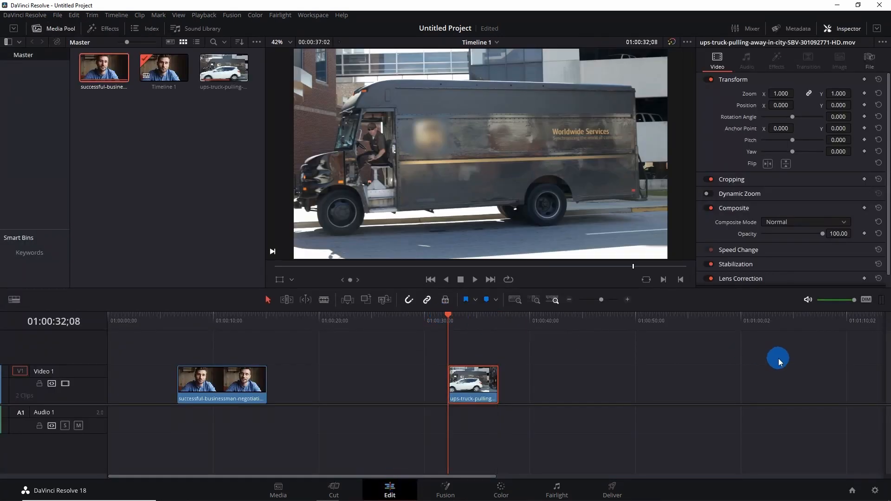
{"action": "left_click", "coordinate": [474, 279]}
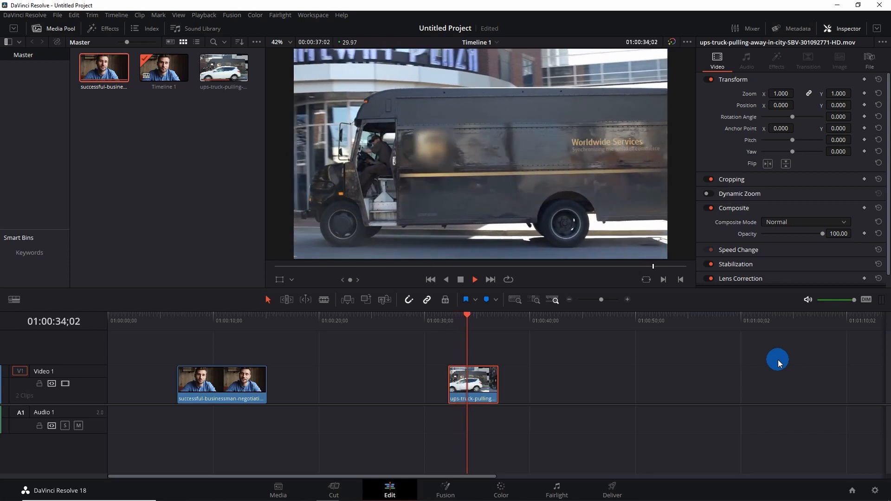